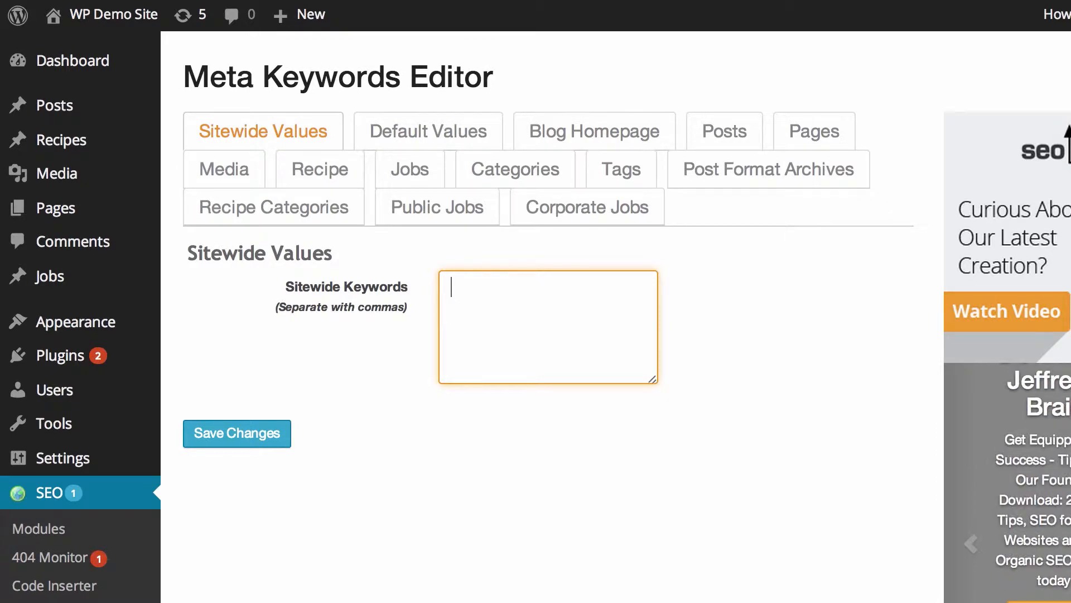
Enter sitewide keywords 'wordpress, wordpress help, wordpress tutorials, development' and save changes.
{"action": "type", "text": "wordpress, wordpress help, wordpress tutorials, development"}
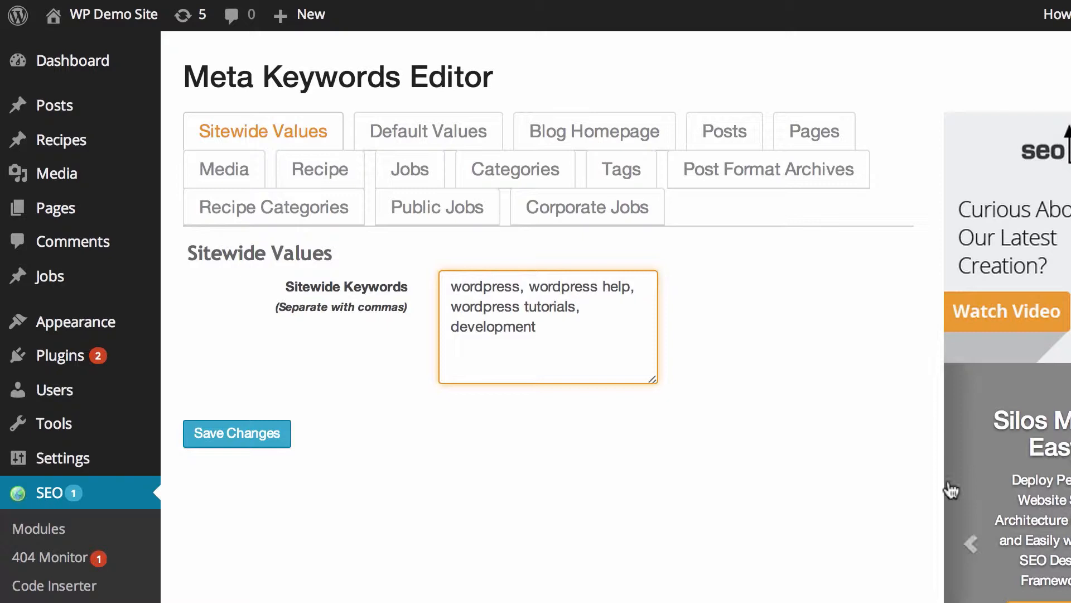
{"action": "left_click", "coordinate": [237, 433]}
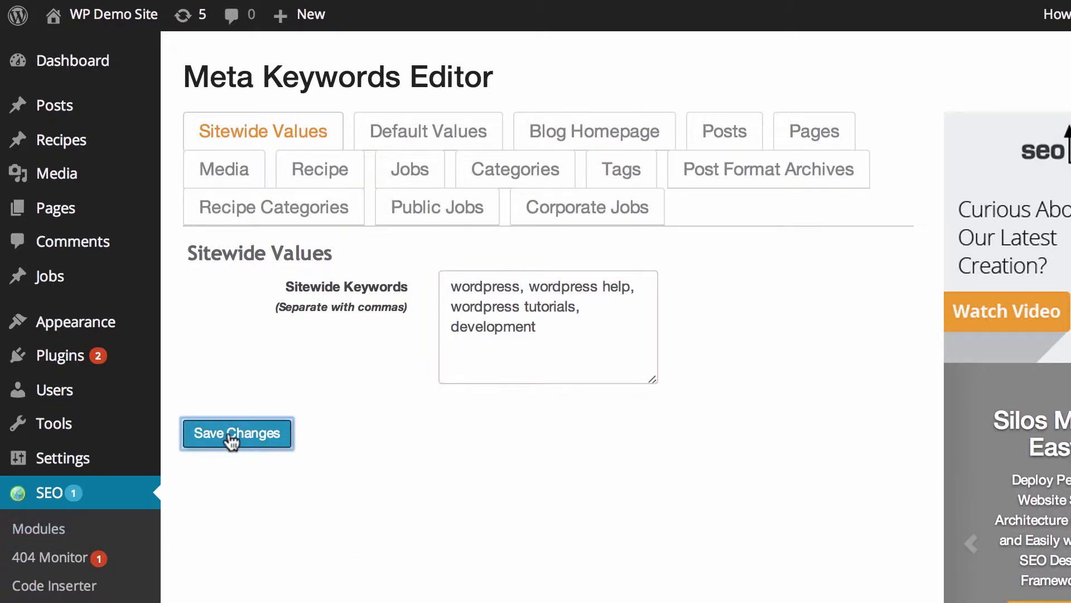
{"action": "left_click", "coordinate": [237, 433]}
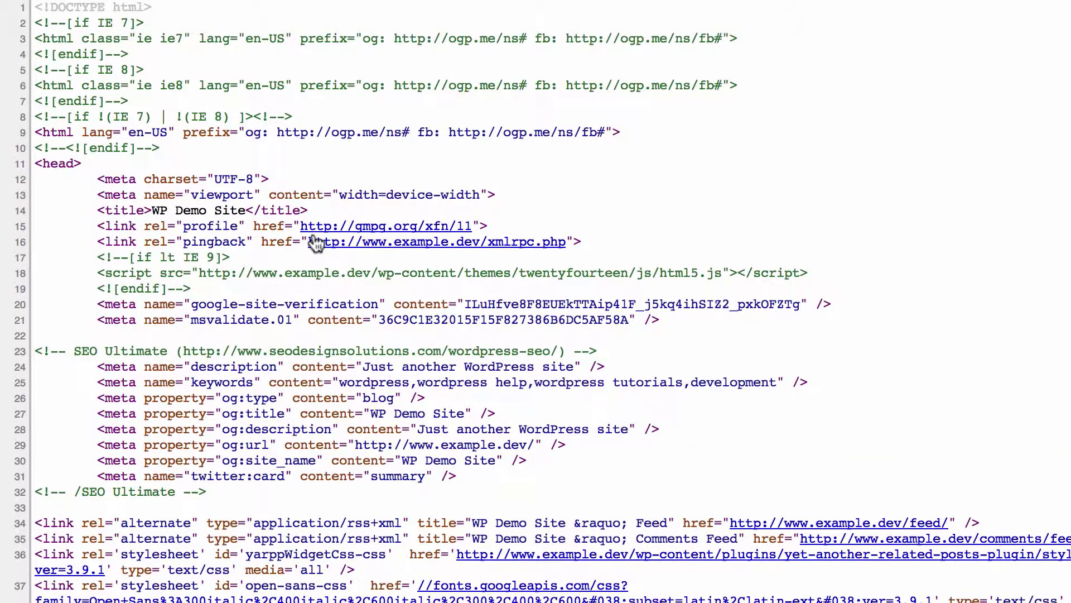
Search the page source for the keywords meta tag, then return to the keyword settings.
{"action": "type", "text": "ky"}
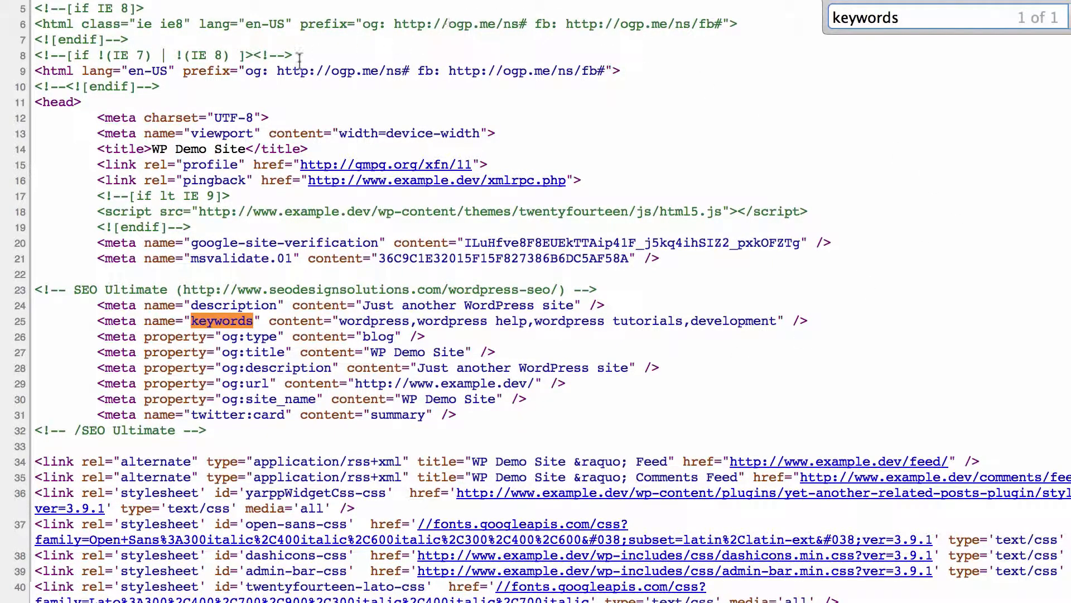
{"action": "left_click", "coordinate": [943, 17]}
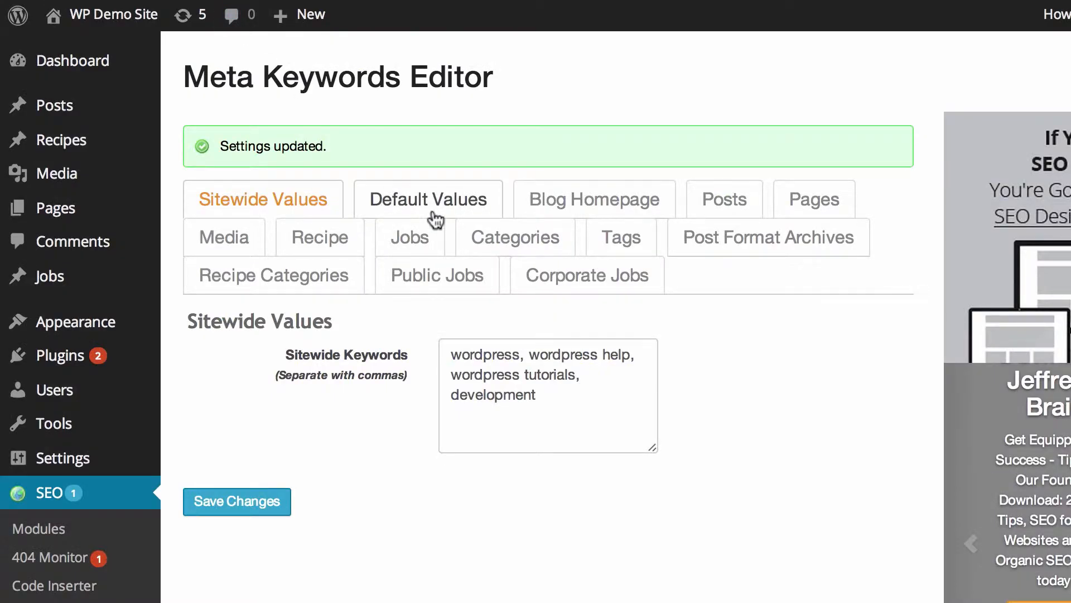
Under Default Values, make posts use their 3 most commonly-used words as keywords and save.
{"action": "left_click", "coordinate": [427, 198]}
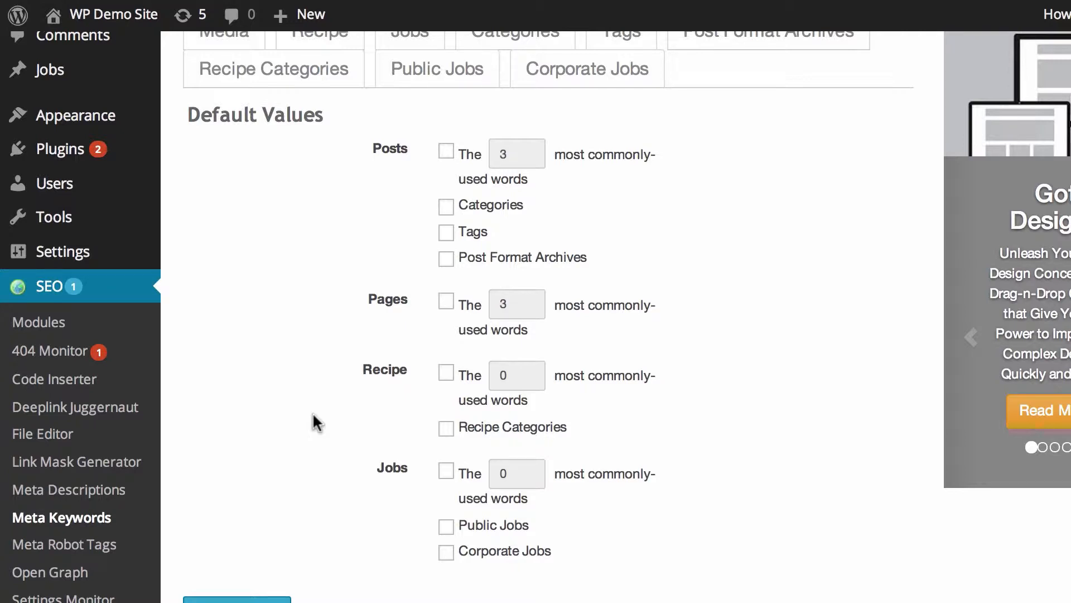
{"action": "scroll", "scroll_direction": "down", "scroll_amount": 3}
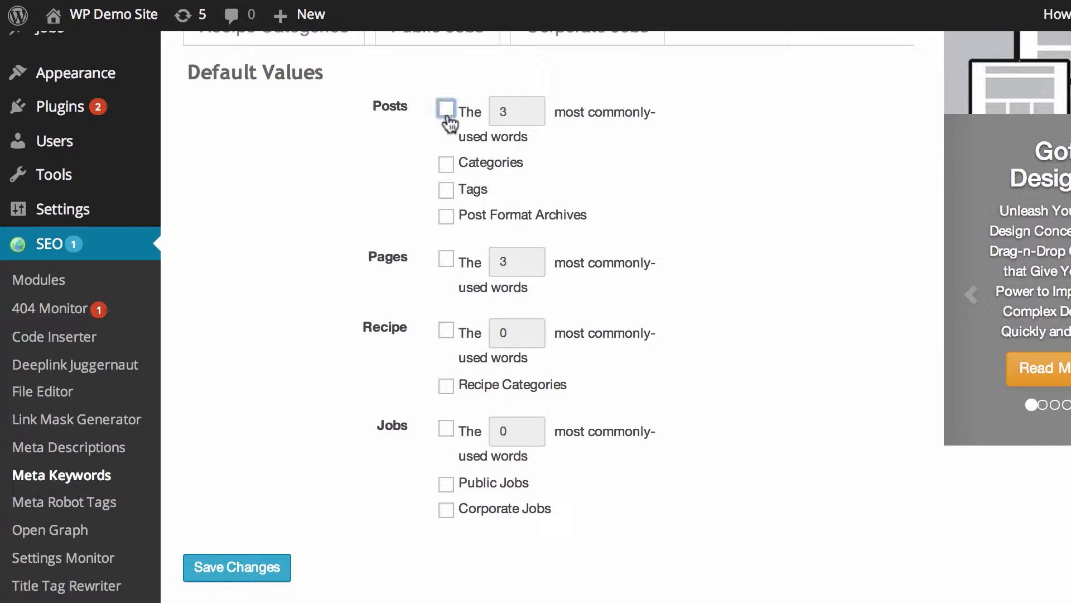
{"action": "left_click", "coordinate": [445, 110]}
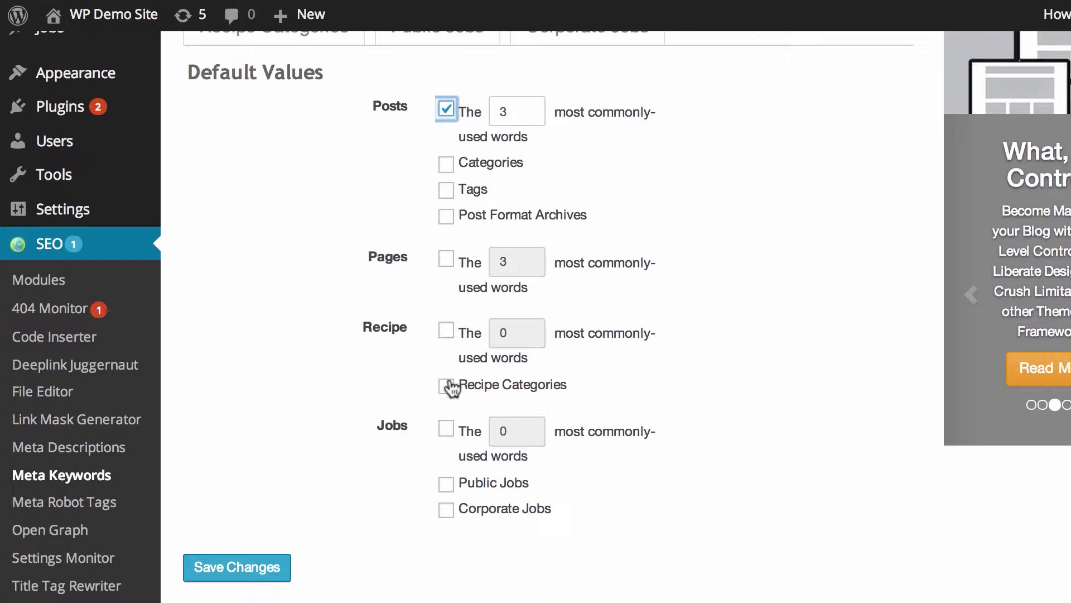
{"action": "left_click", "coordinate": [237, 567]}
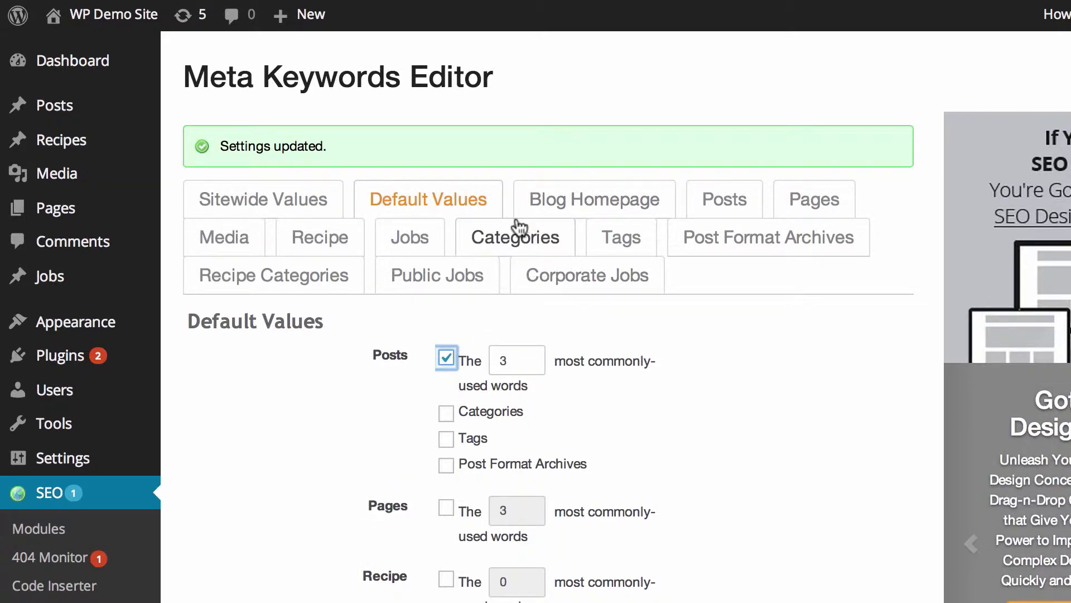
Enter blog homepage keywords 'wordpress, wordpress help, wordpress tutorials, development' and move on to per-post keywords.
{"action": "left_click", "coordinate": [592, 198]}
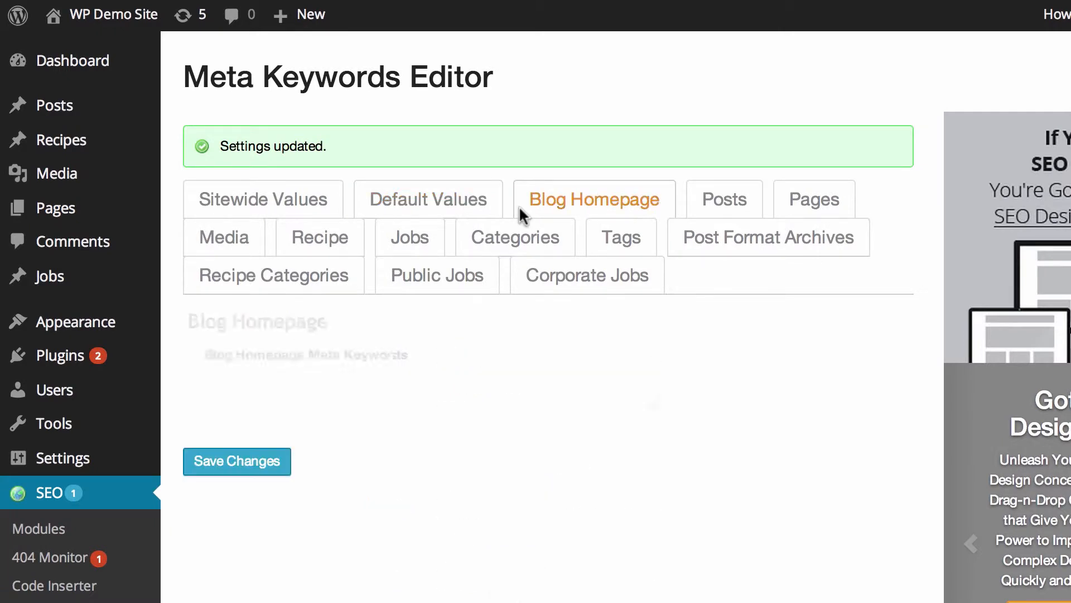
{"action": "left_click", "coordinate": [546, 375]}
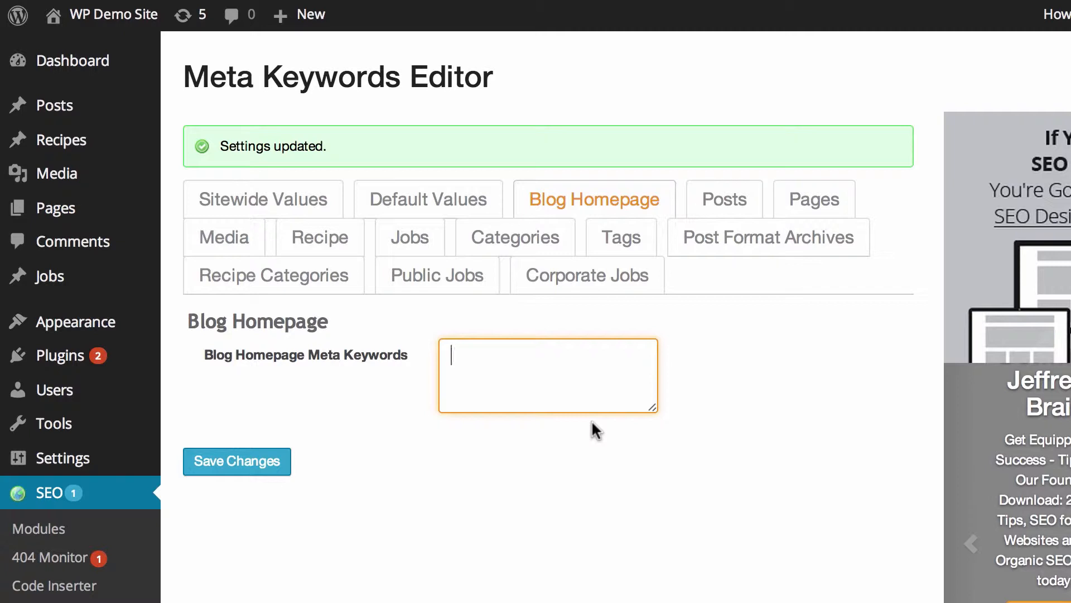
{"action": "type", "text": "wordpress, wordpress help, wordpress tutorials, development"}
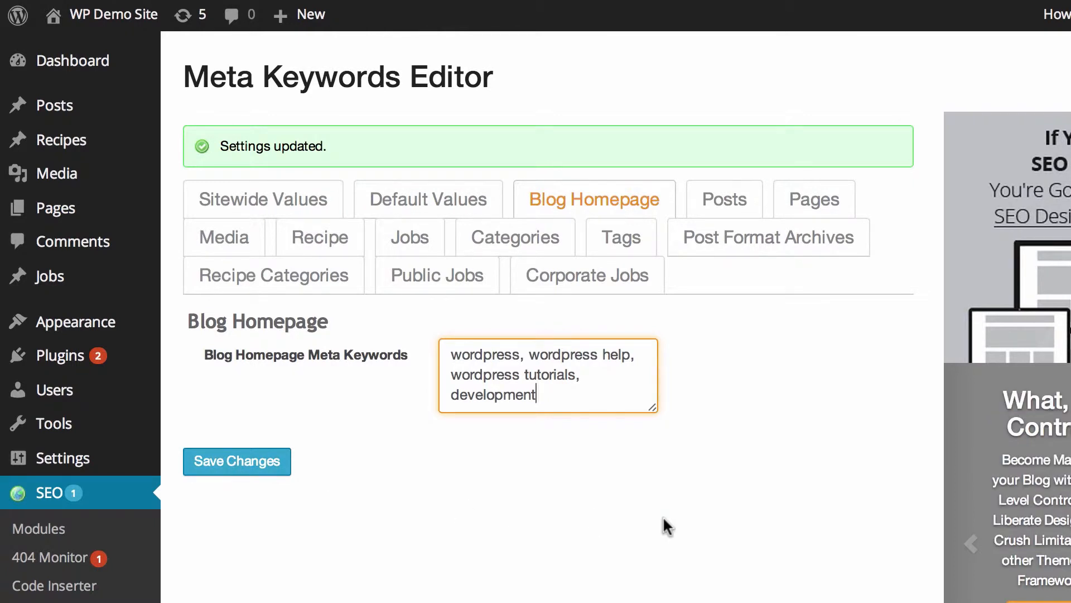
{"action": "left_click", "coordinate": [723, 199]}
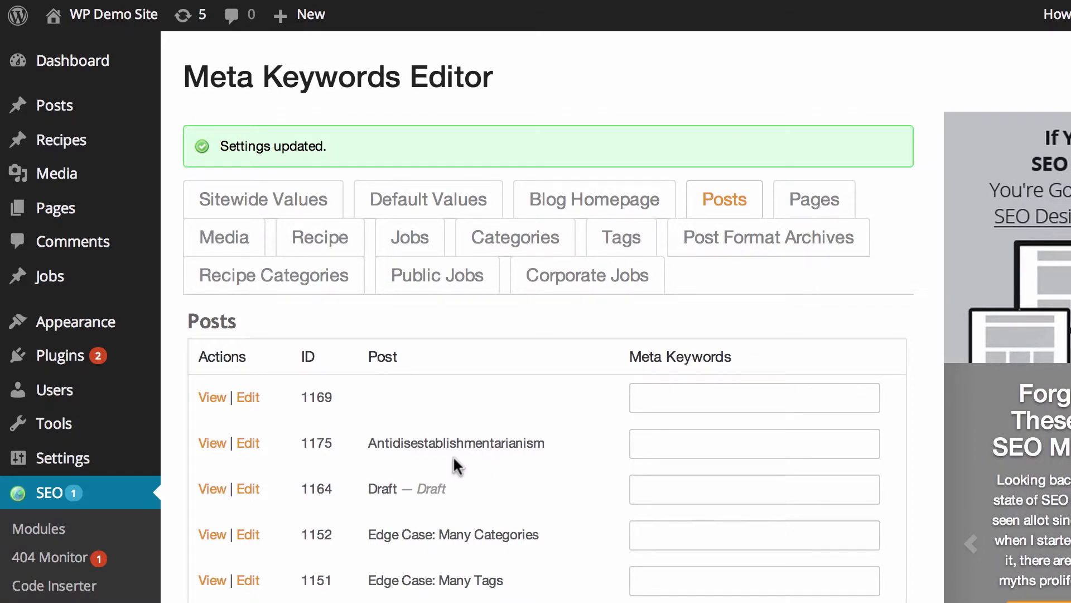
Browse the Posts list, visiting the keyword fields for the Antidisestablishmentarianism and Draft posts.
{"action": "scroll", "scroll_direction": "down", "scroll_amount": 3}
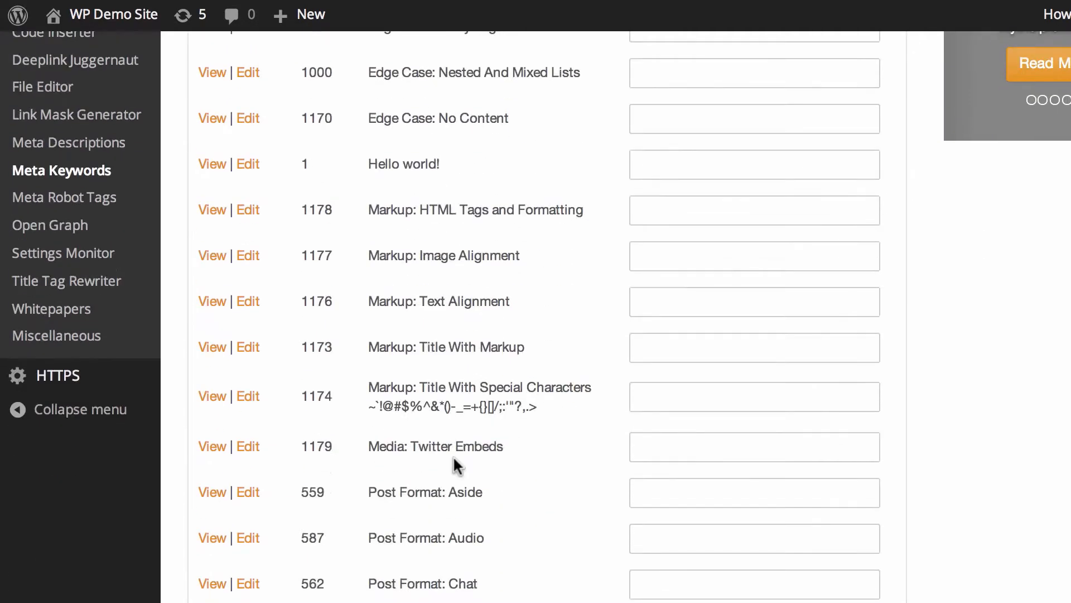
{"action": "scroll", "scroll_direction": "down", "scroll_amount": 3}
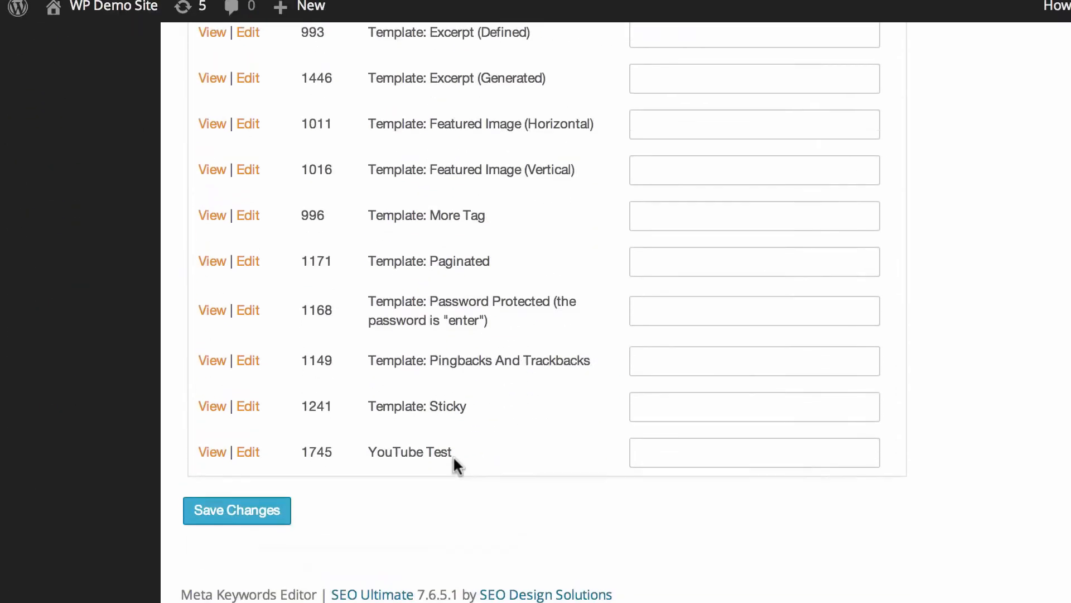
{"action": "left_click", "coordinate": [236, 509]}
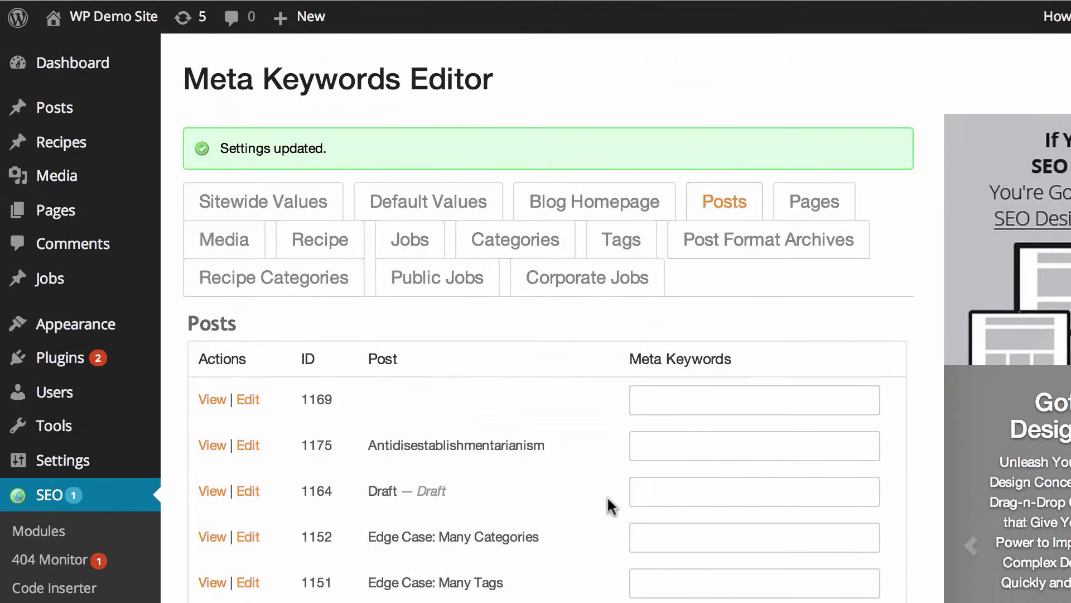
{"action": "left_click", "coordinate": [754, 443]}
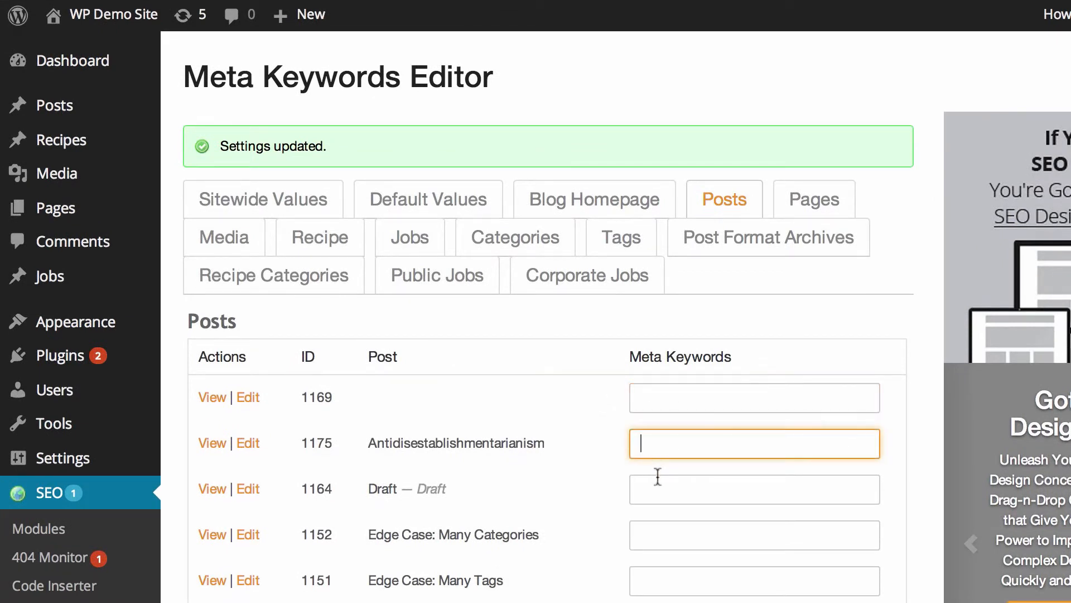
{"action": "left_click", "coordinate": [754, 489]}
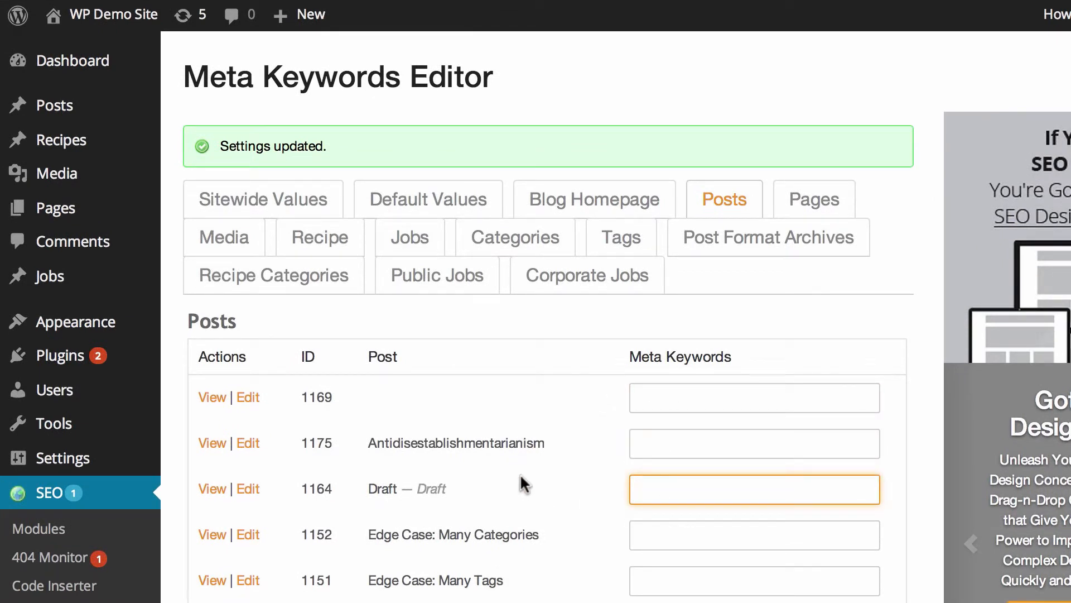
{"action": "scroll", "scroll_direction": "down", "scroll_amount": 3}
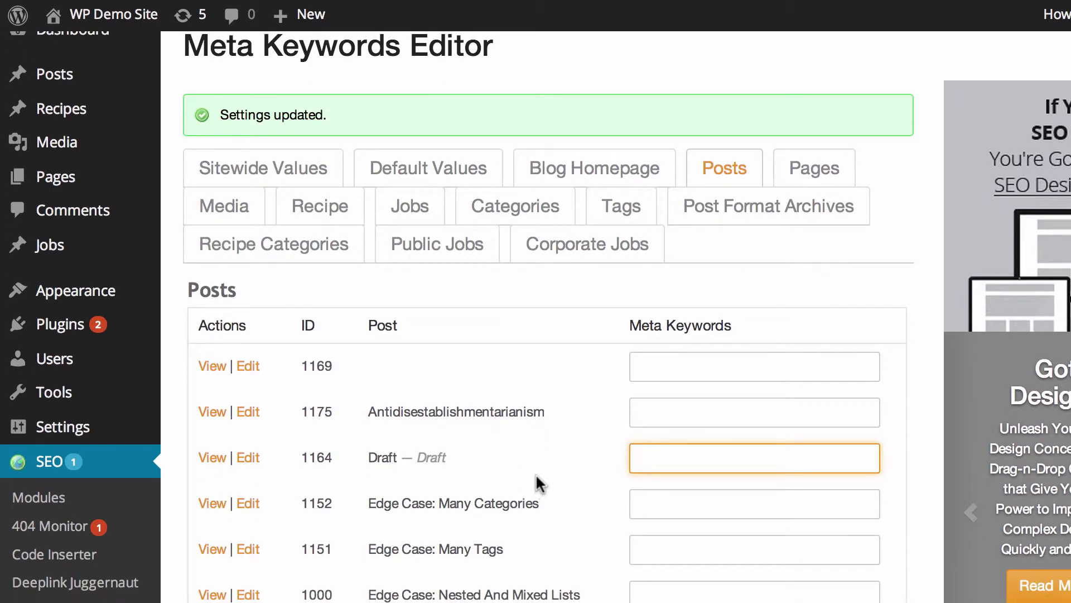
{"action": "mouse_move", "coordinate": [631, 494]}
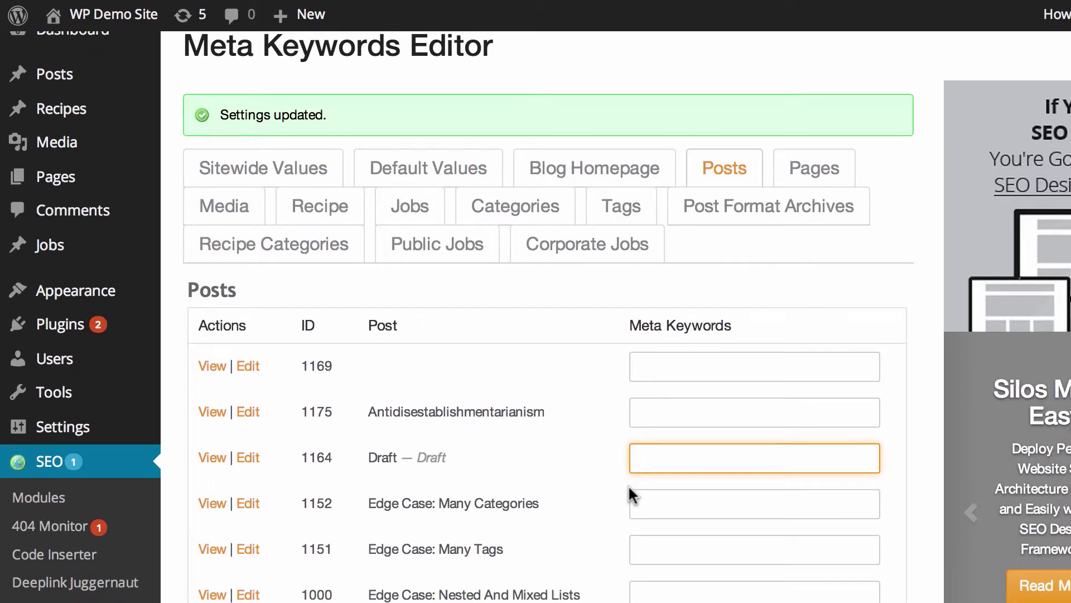
Enter 'keywords,' for the Edge Case: Many Categories post and save the per-post settings.
{"action": "left_click", "coordinate": [754, 503]}
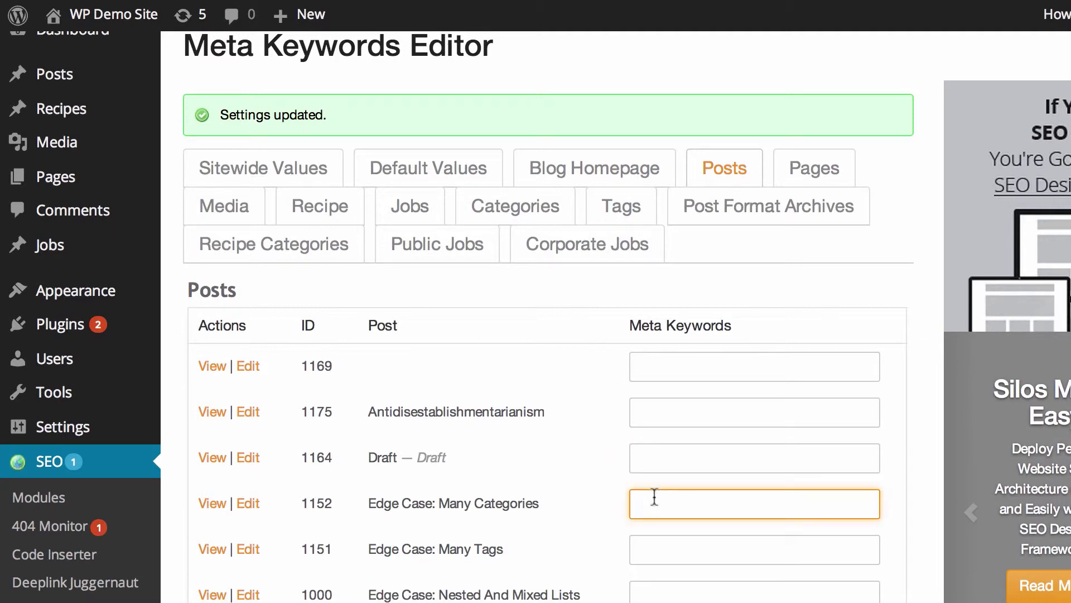
{"action": "type", "text": "keywords,"}
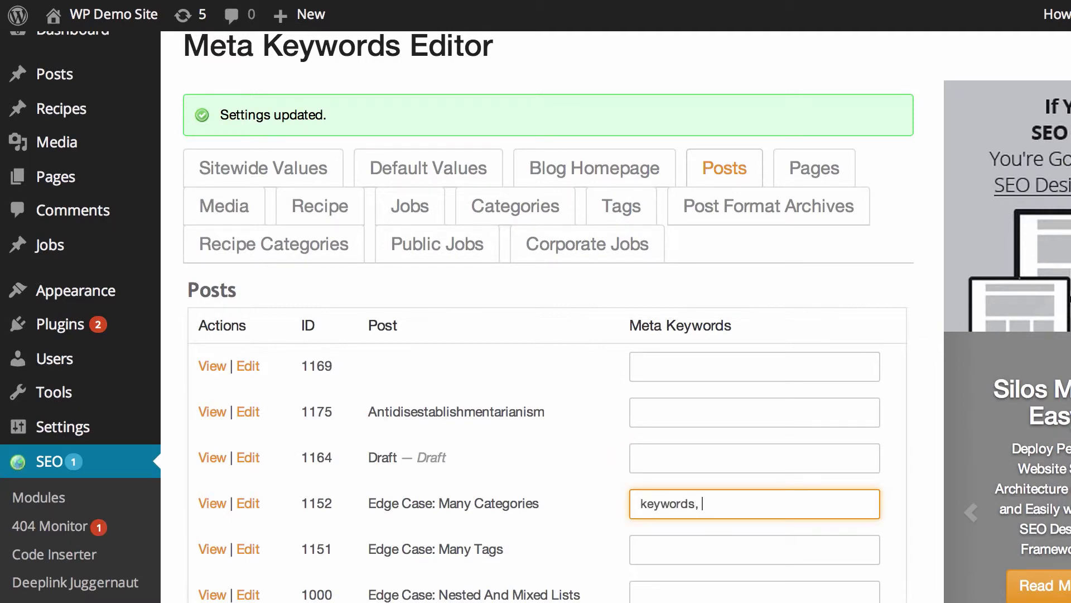
{"action": "scroll", "scroll_direction": "down", "scroll_amount": 3}
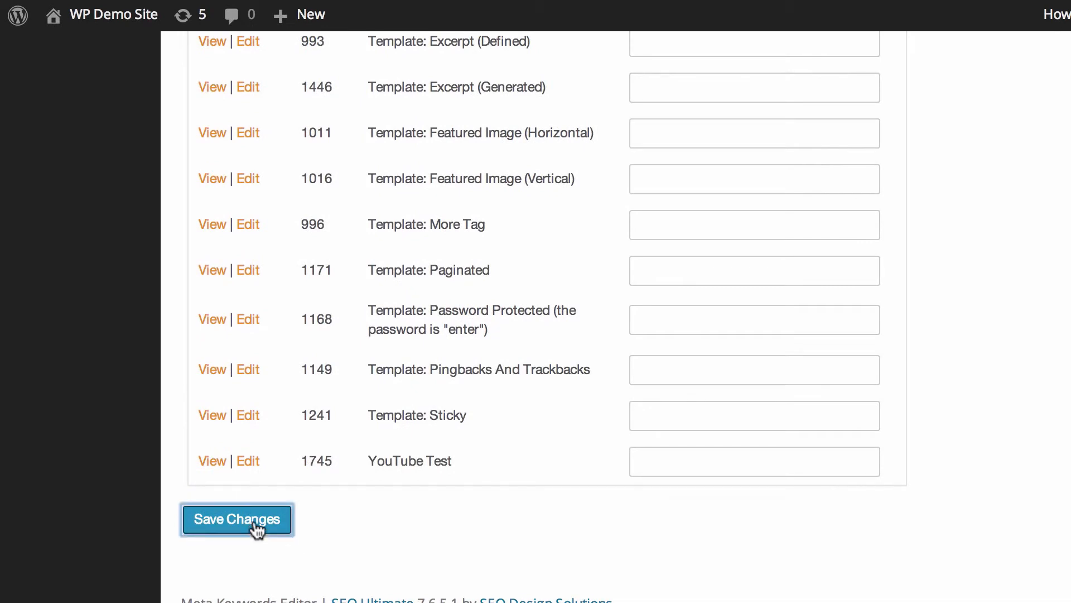
{"action": "left_click", "coordinate": [237, 519]}
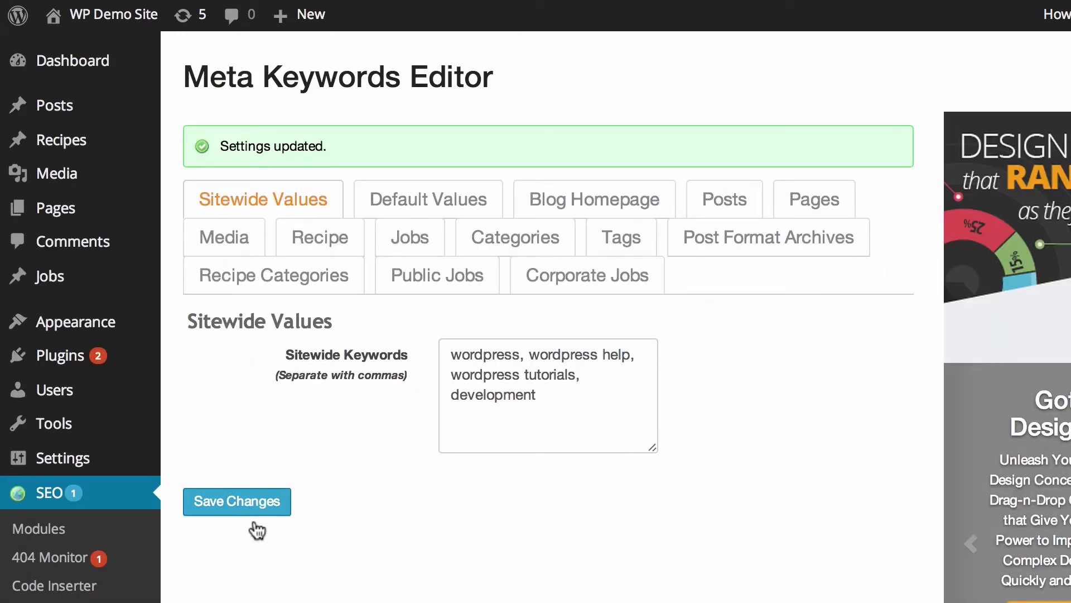